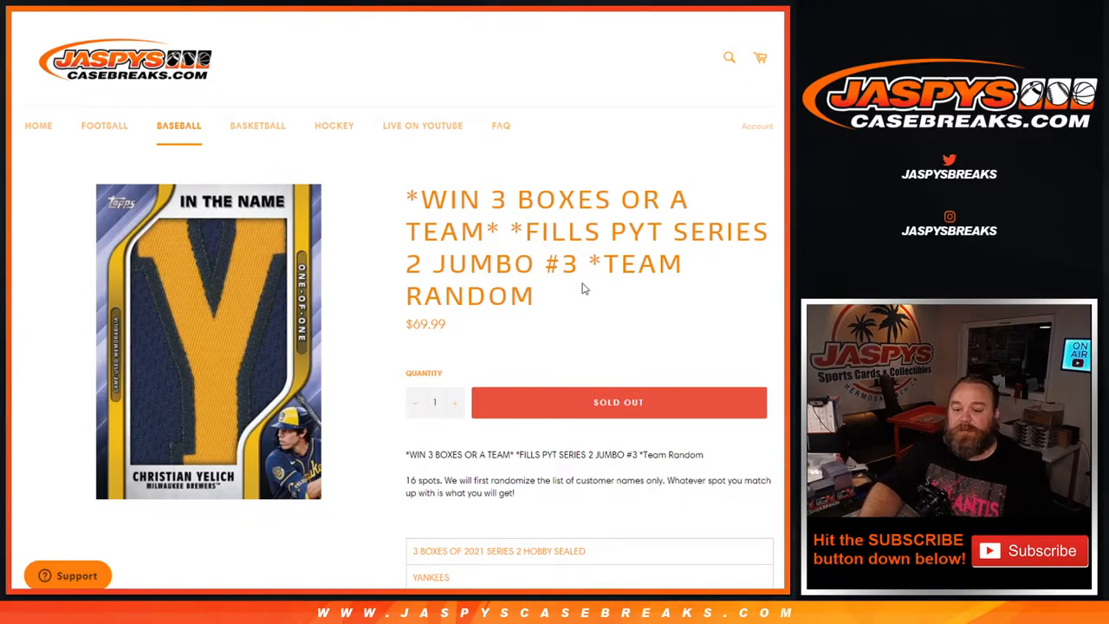
pyautogui.moveTo(421, 375)
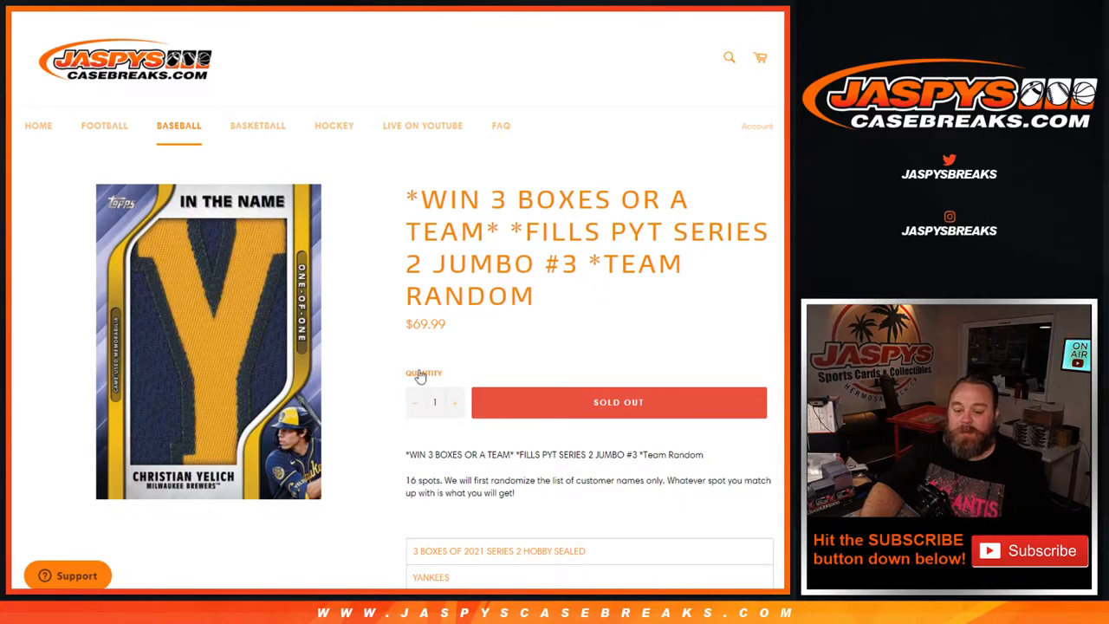
# Scroll the Jaspys Casebreaks 16-spot listing down to show the team list through Rockies.
pyautogui.scroll(-3)
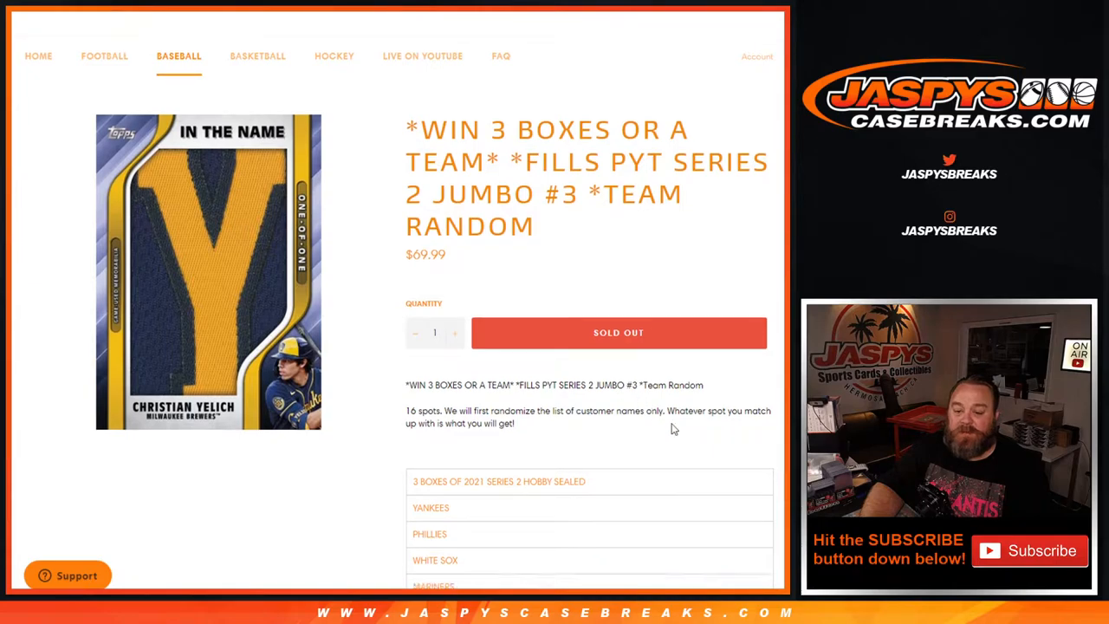
pyautogui.scroll(-3)
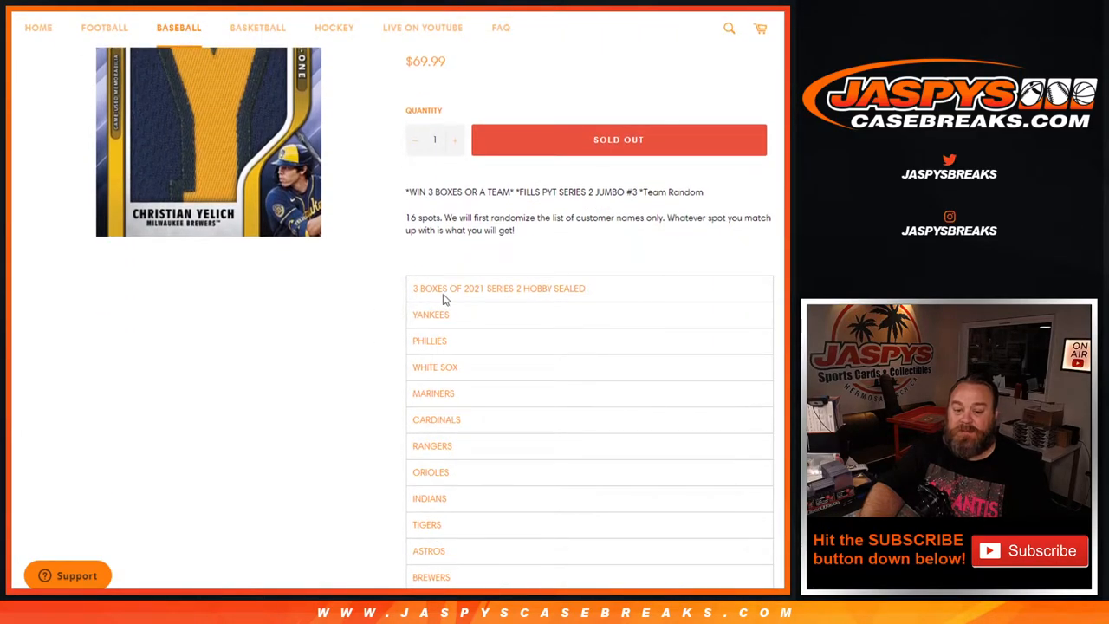
pyautogui.scroll(-3)
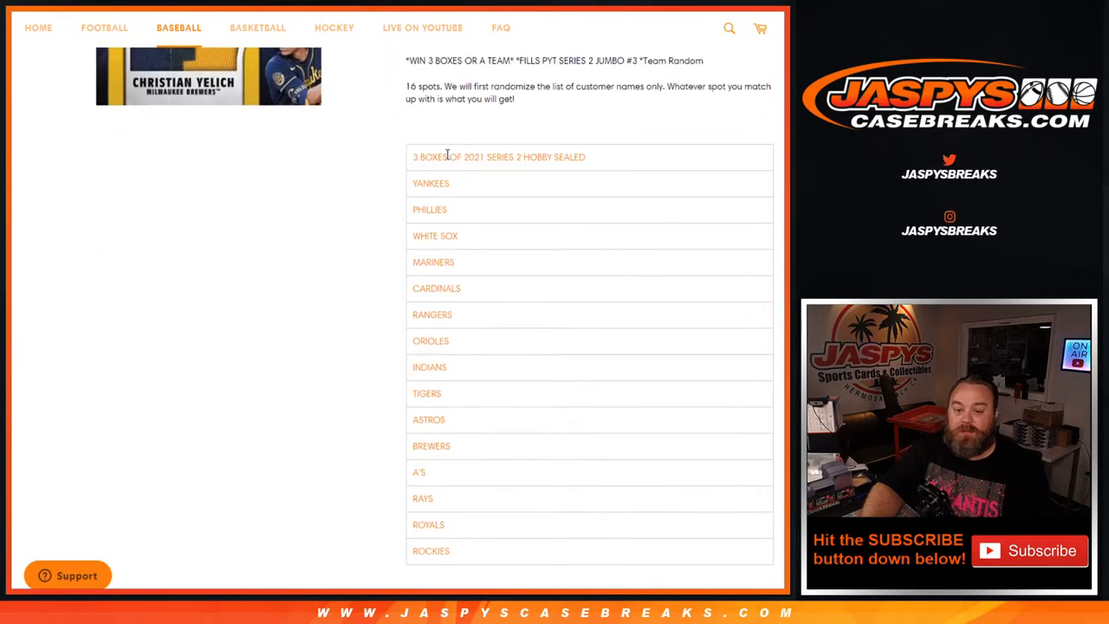
pyautogui.moveTo(566, 164)
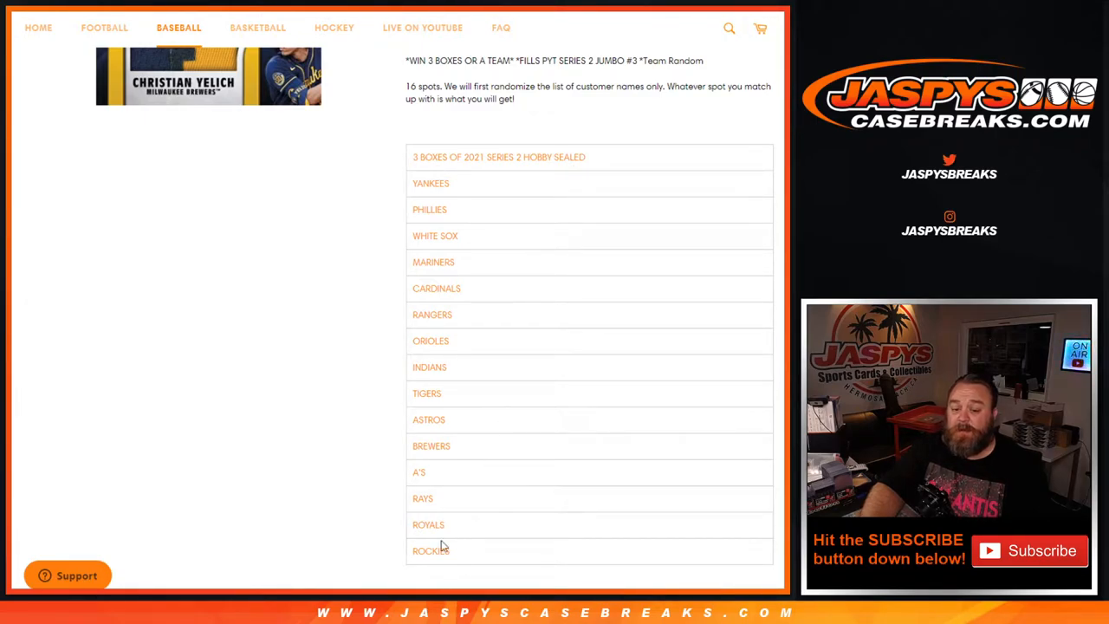
pyautogui.moveTo(449, 499)
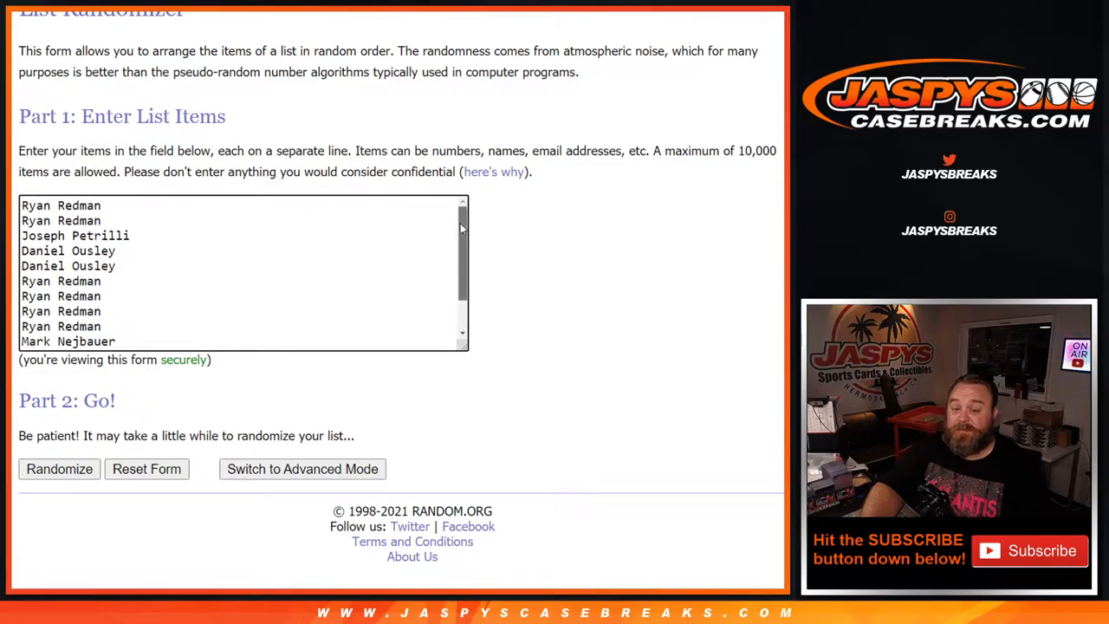
pyautogui.moveTo(484, 201)
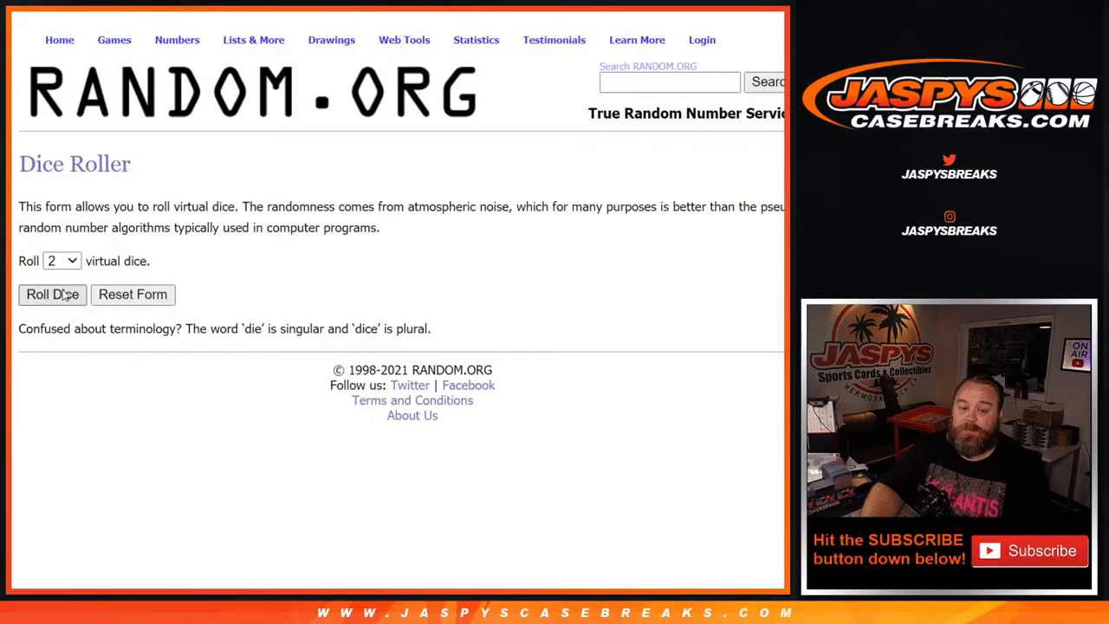
# Roll the two virtual dice in RANDOM.ORG's Dice Roller.
pyautogui.click(52, 294)
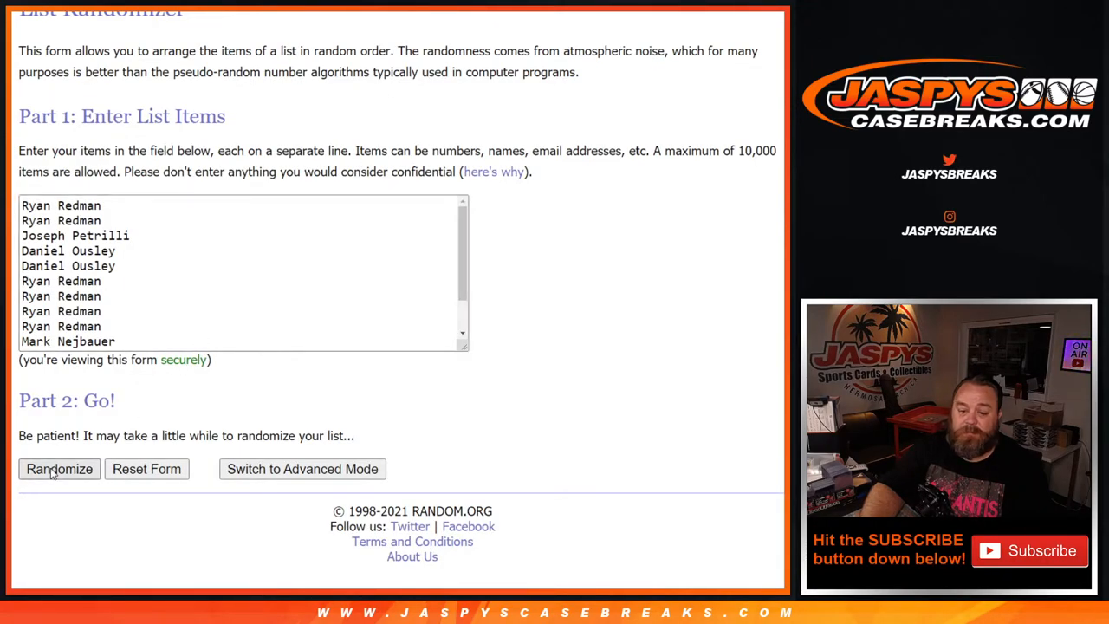
# Randomize the customer names, reshuffle with Again! up to ten times, and select the result.
pyautogui.click(59, 469)
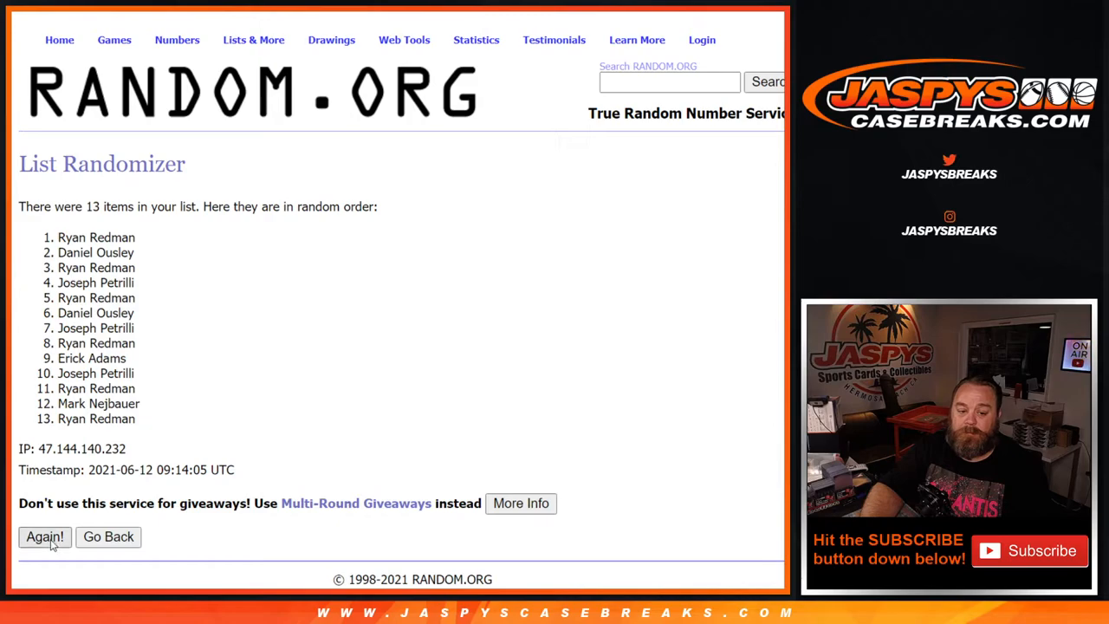
pyautogui.click(44, 537)
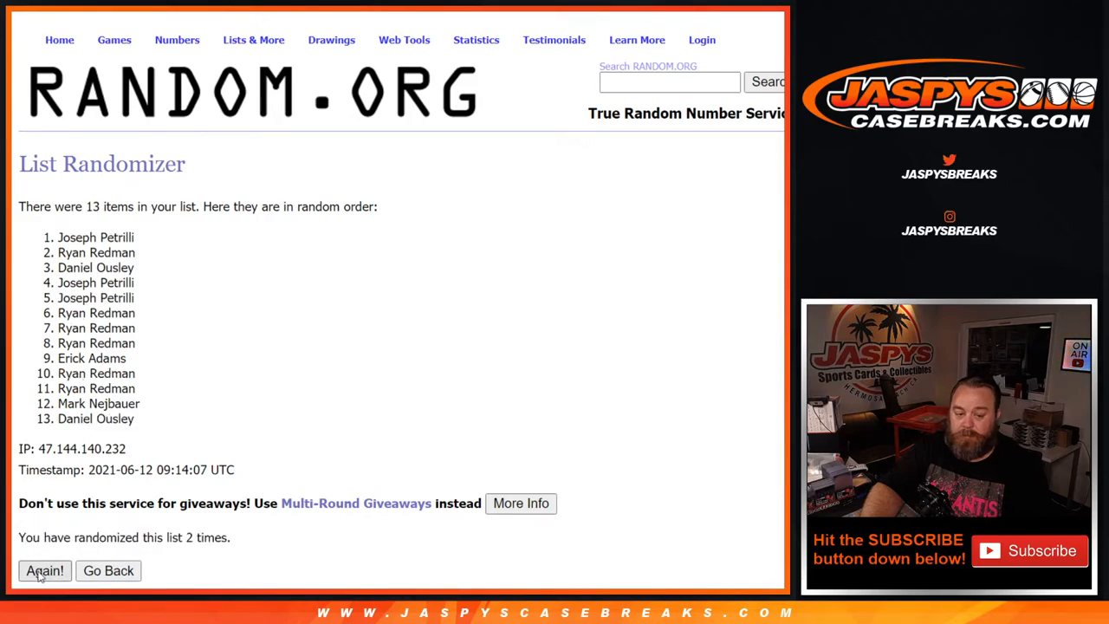
pyautogui.click(44, 570)
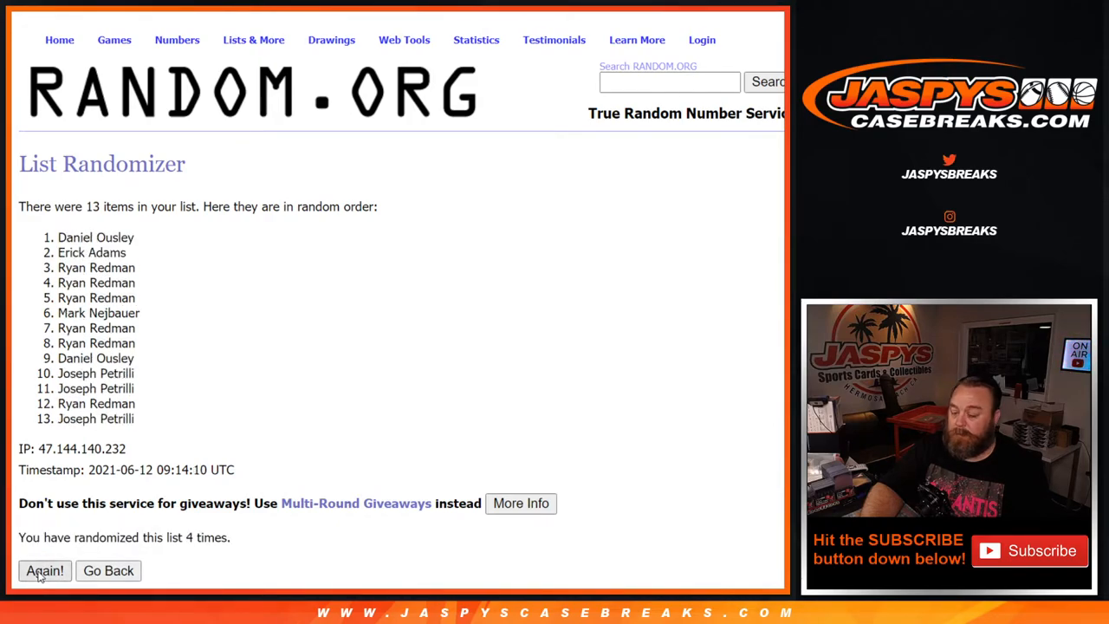
pyautogui.click(45, 571)
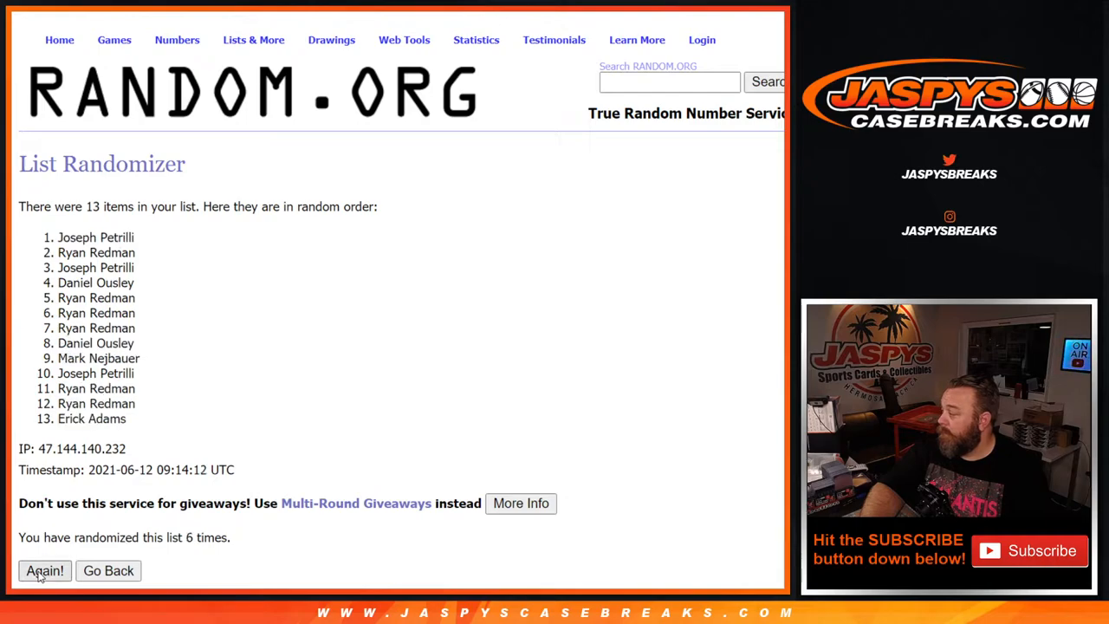
pyautogui.click(44, 570)
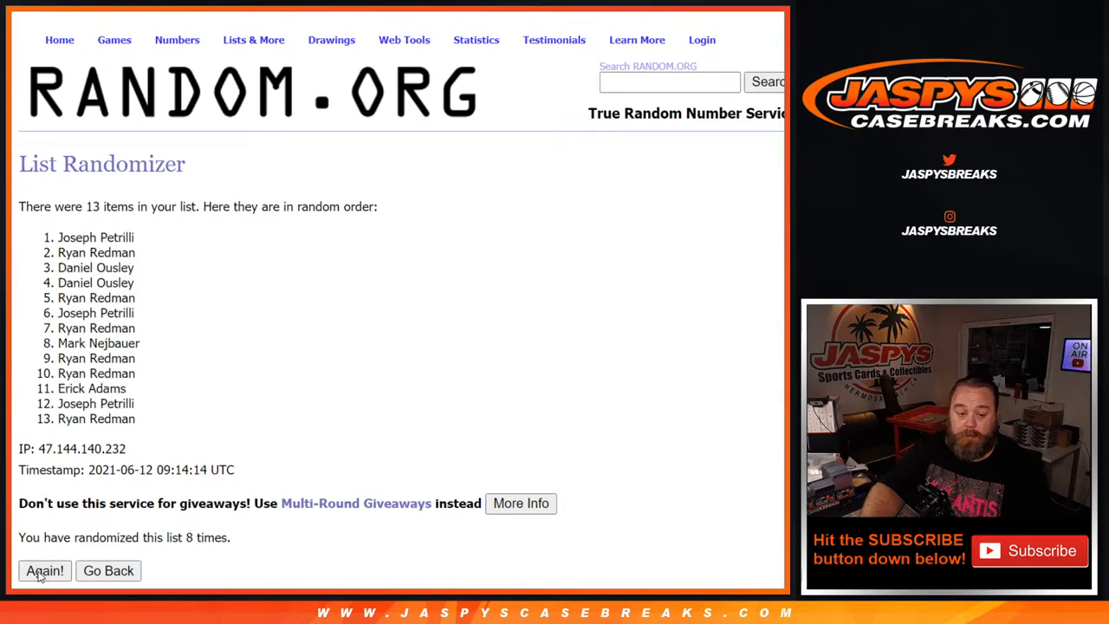
pyautogui.click(45, 570)
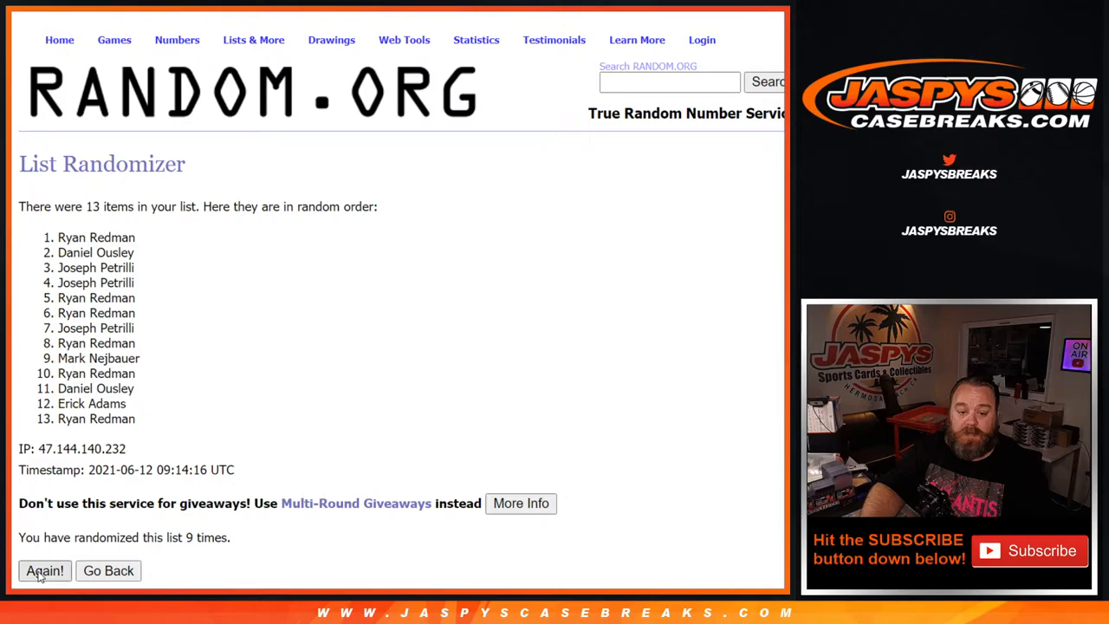
pyautogui.click(45, 570)
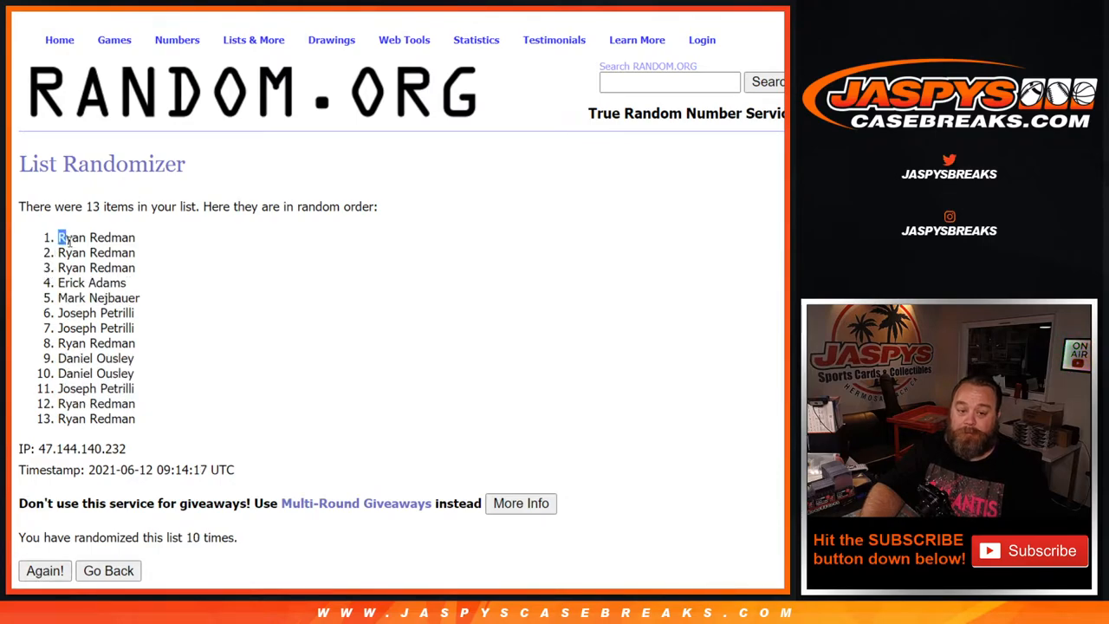
pyautogui.moveTo(59, 237); pyautogui.dragTo(134, 267)
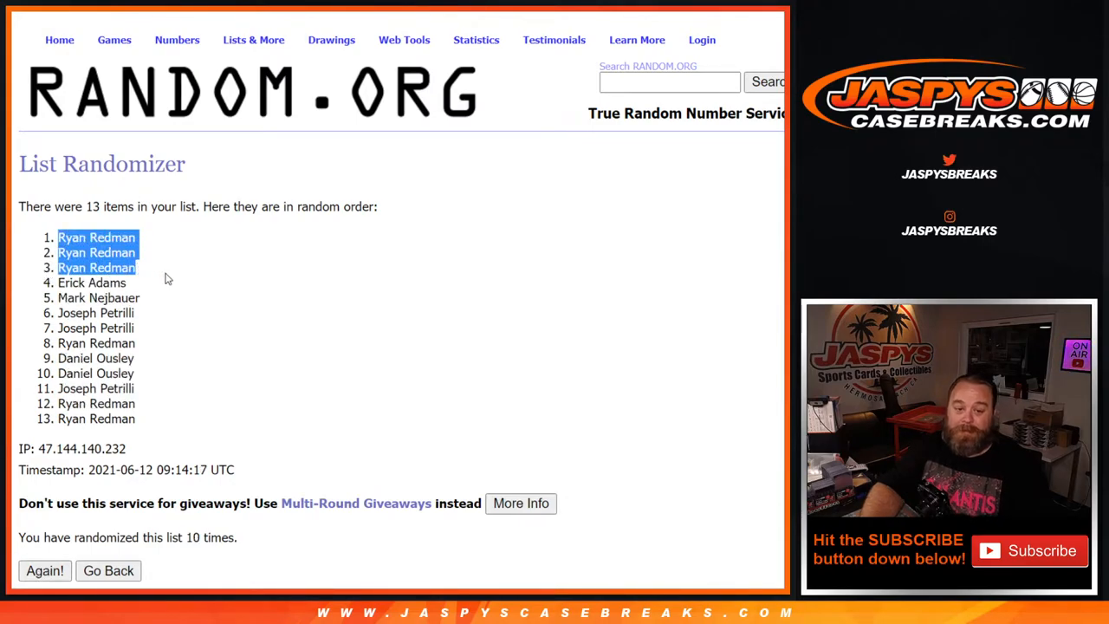
pyautogui.moveTo(168, 292)
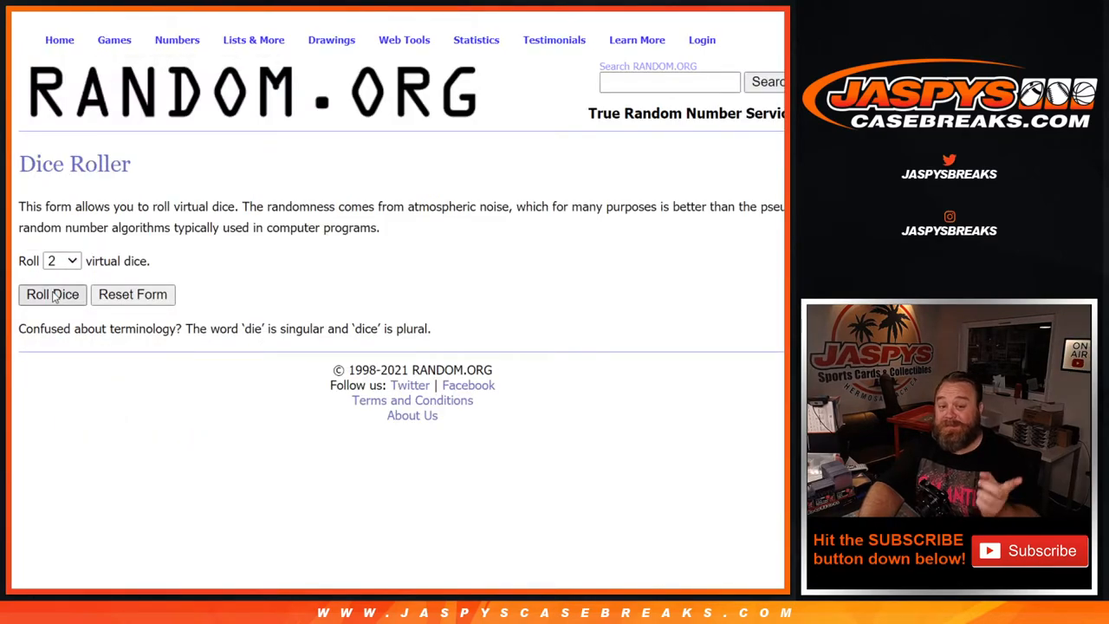
# Roll the two virtual dice again on the Dice Roller.
pyautogui.click(52, 295)
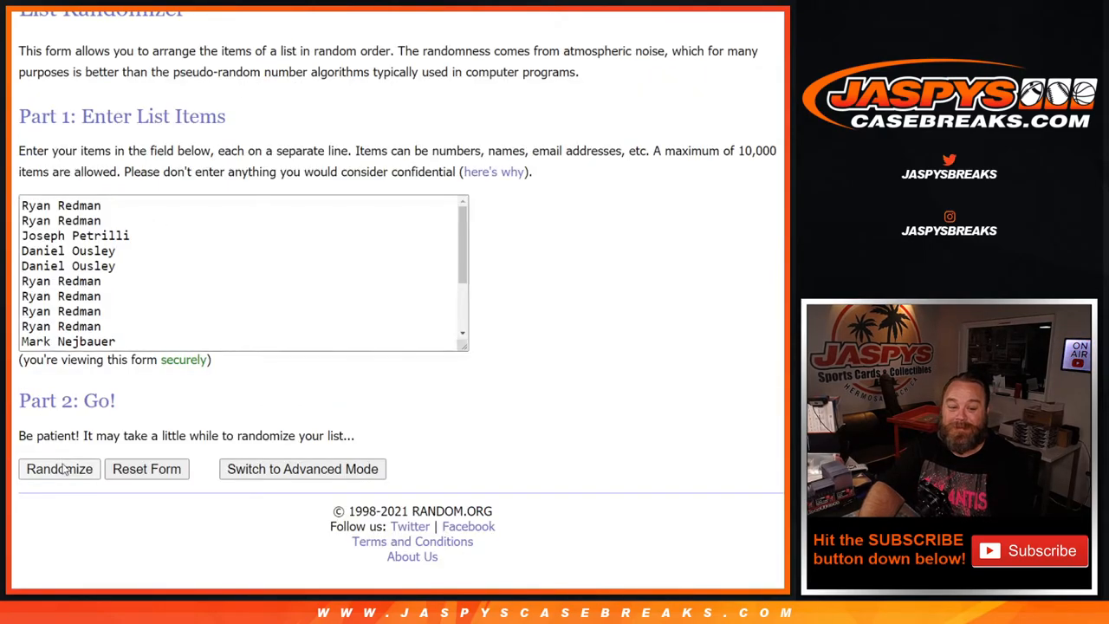
# Reshuffle the 16 names to ten randomizations and select all names in final order.
pyautogui.click(59, 469)
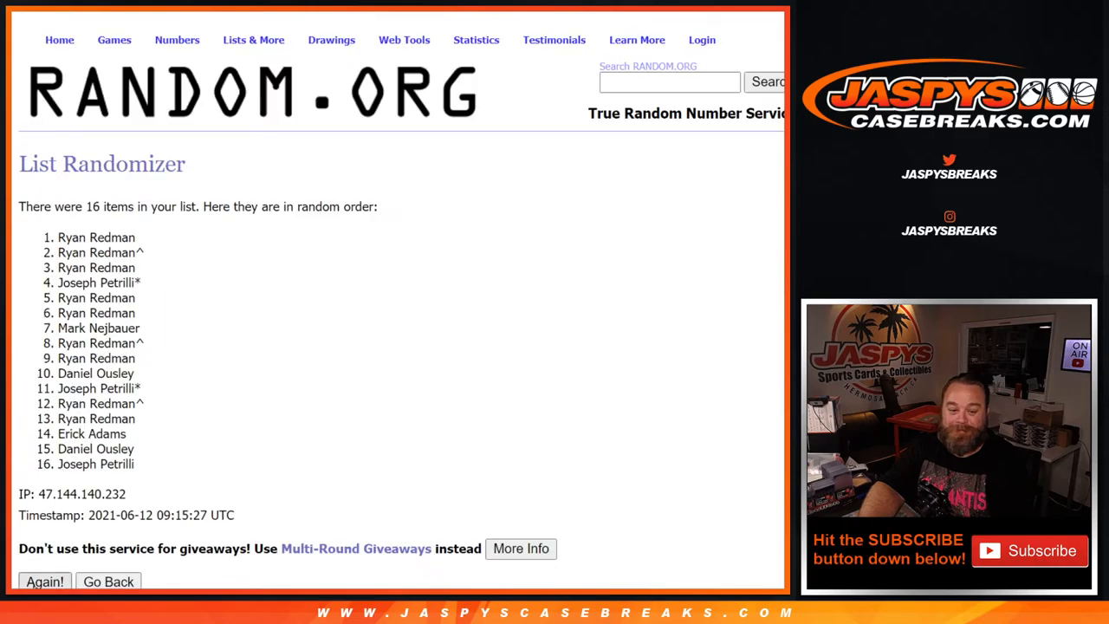
pyautogui.click(44, 581)
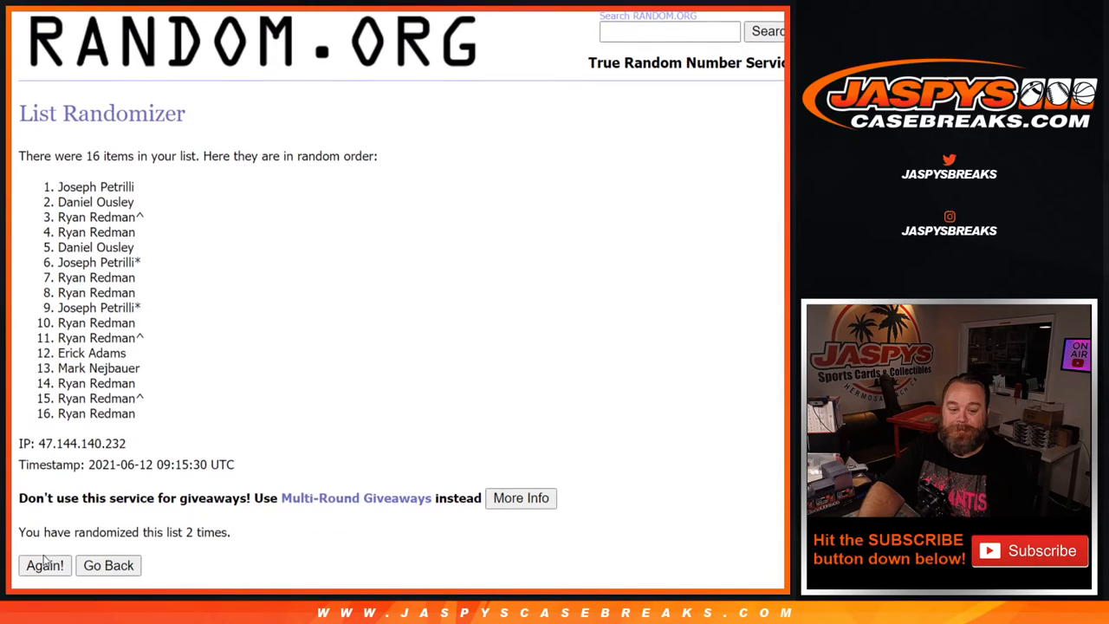
pyautogui.click(44, 565)
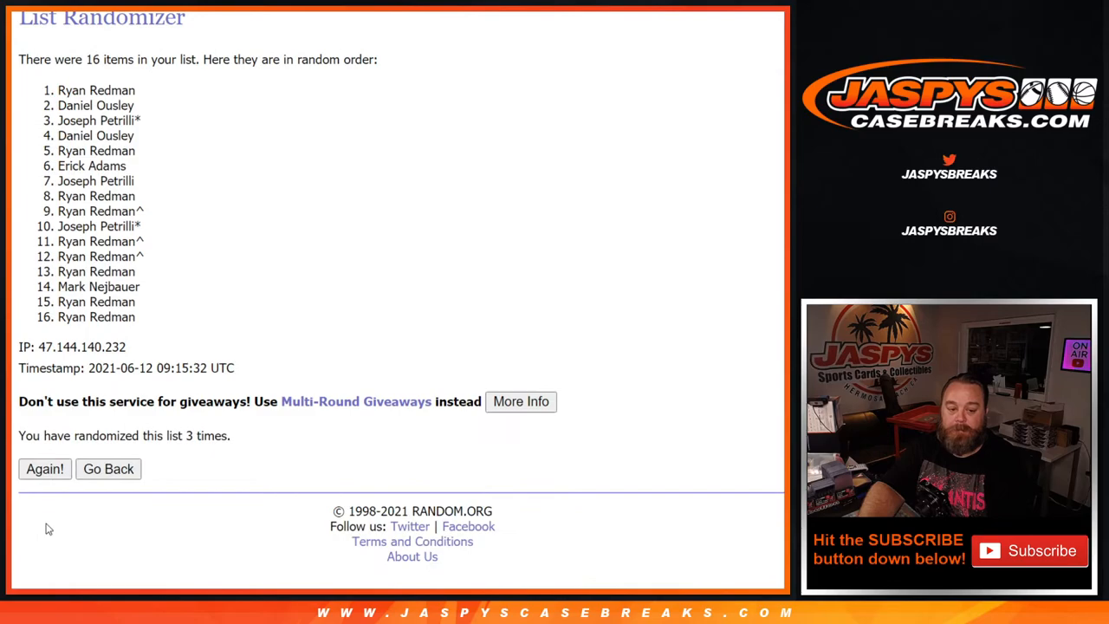
pyautogui.click(44, 469)
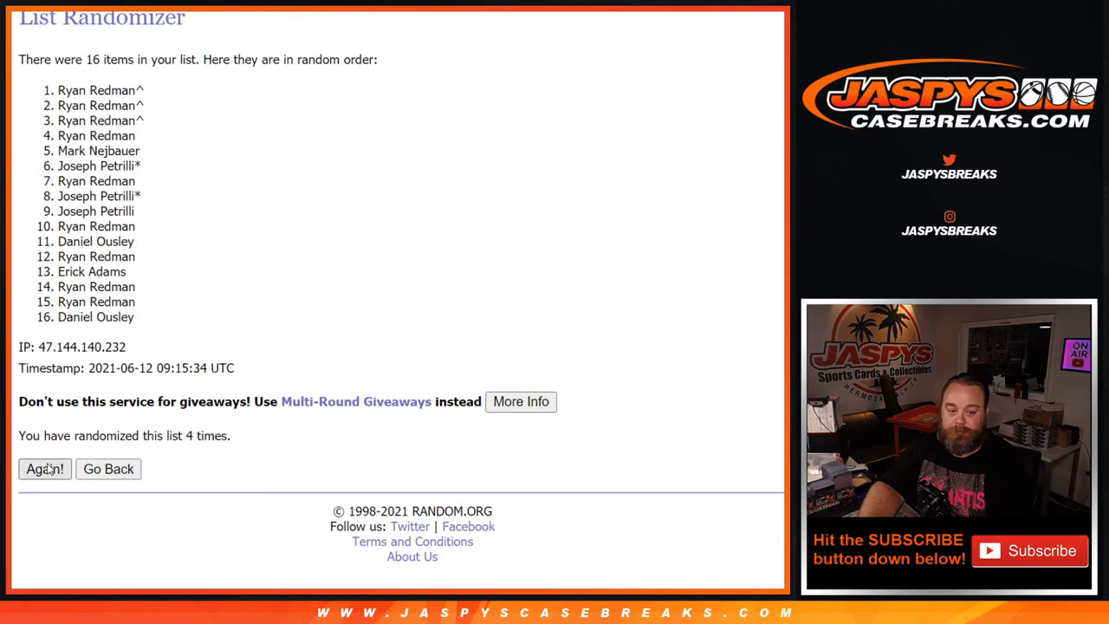
pyautogui.click(45, 468)
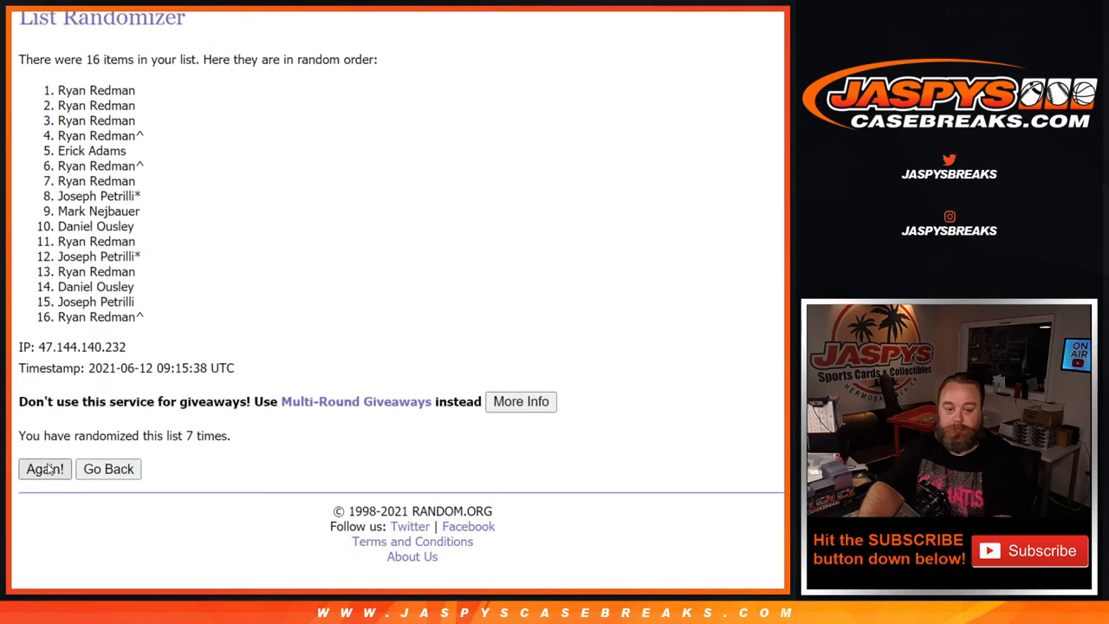
pyautogui.click(44, 469)
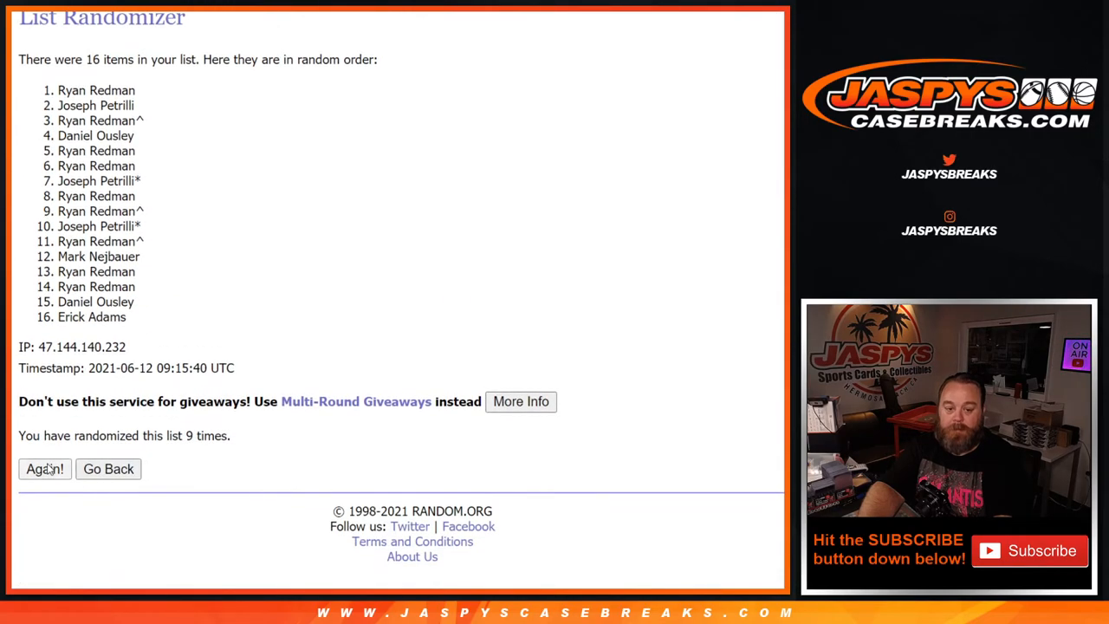
pyautogui.click(44, 469)
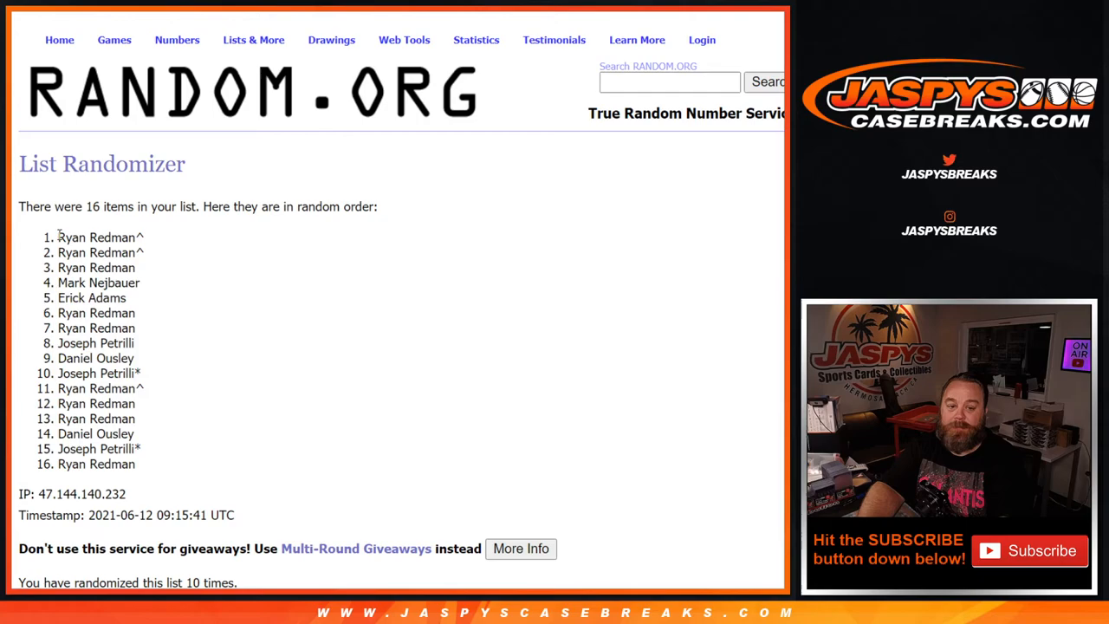
pyautogui.moveTo(60, 236); pyautogui.dragTo(147, 451)
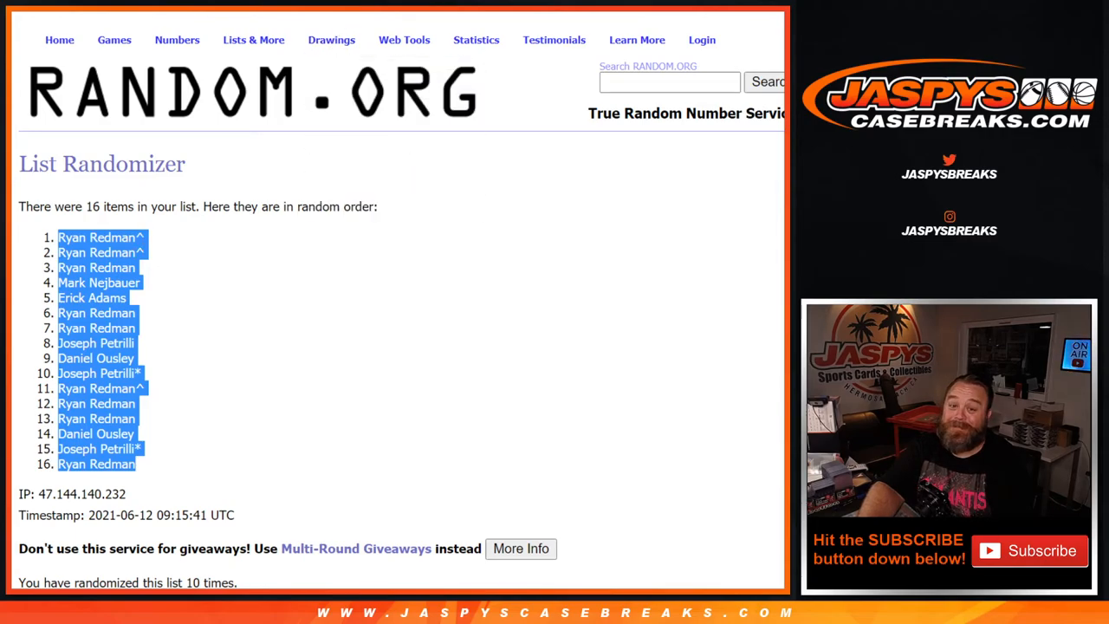
pyautogui.scroll(-3)
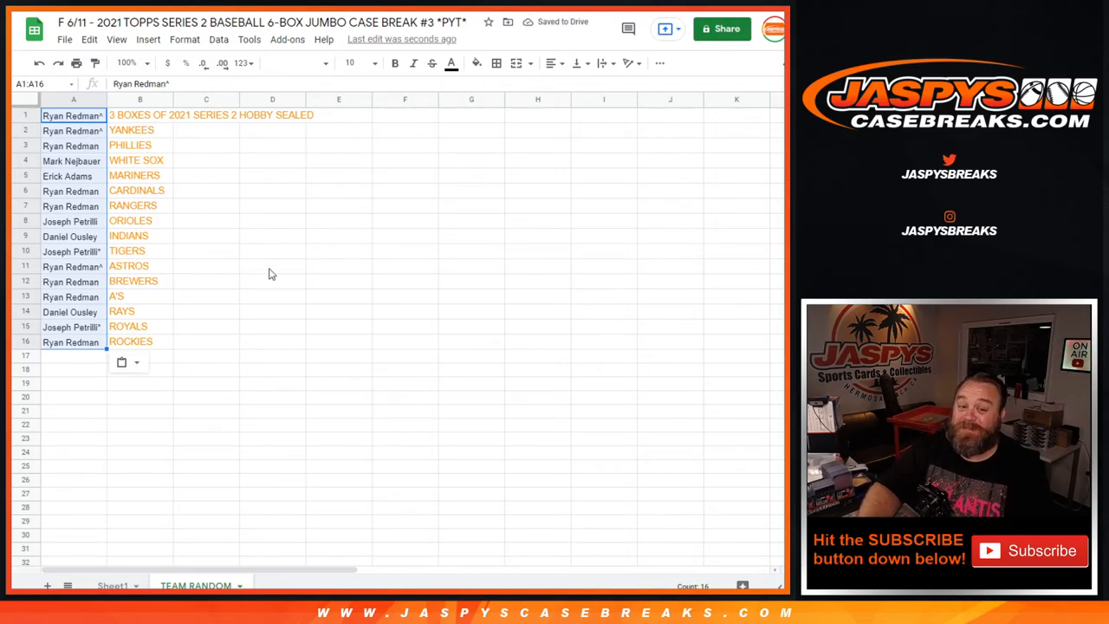
pyautogui.moveTo(262, 296)
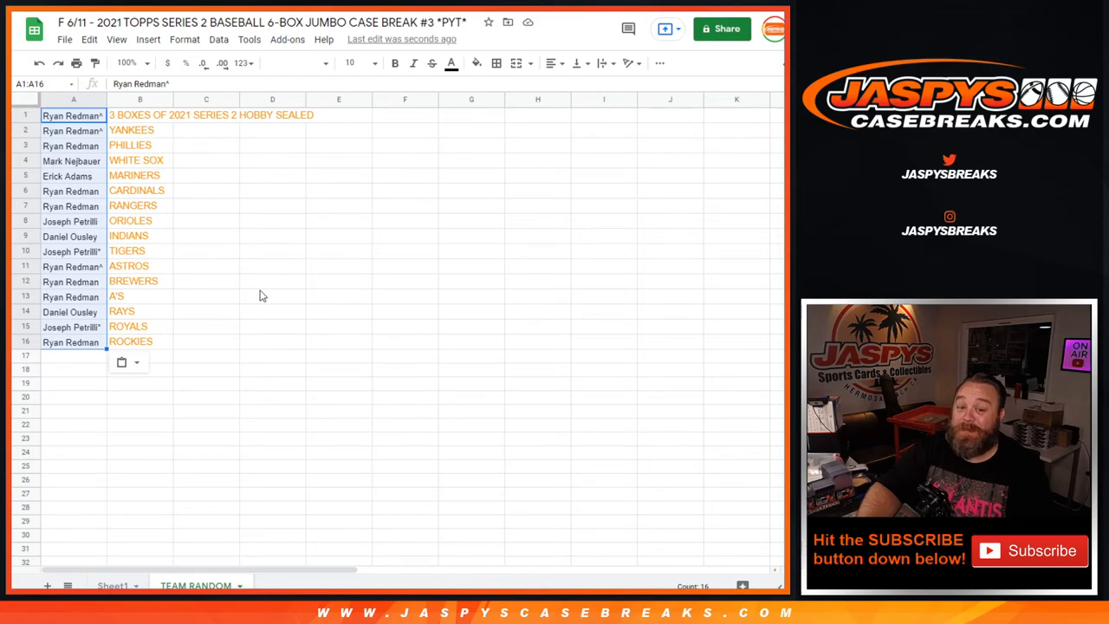
pyautogui.moveTo(184, 318)
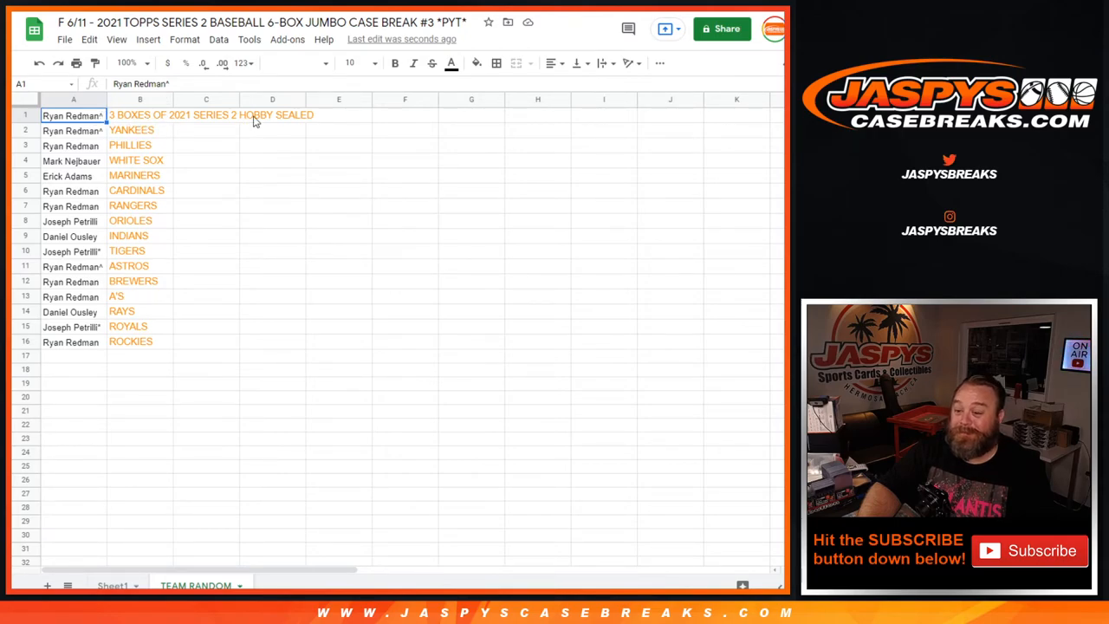
# Check the names paired with Yankees, White Sox, Mariners, Indians, Tigers and Astros.
pyautogui.click(139, 130)
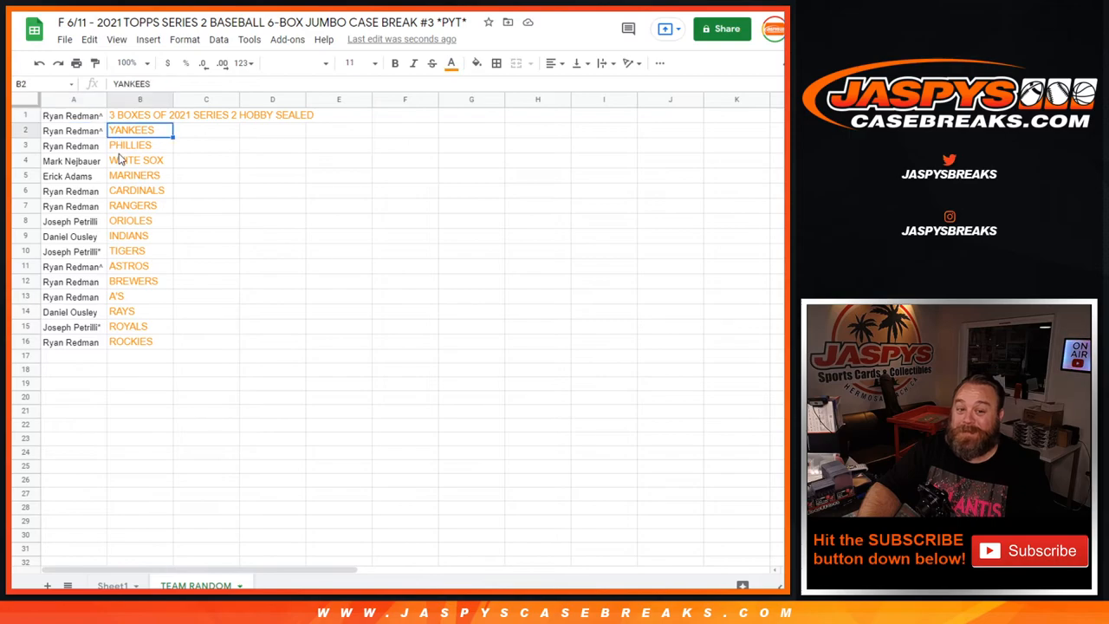
pyautogui.click(140, 161)
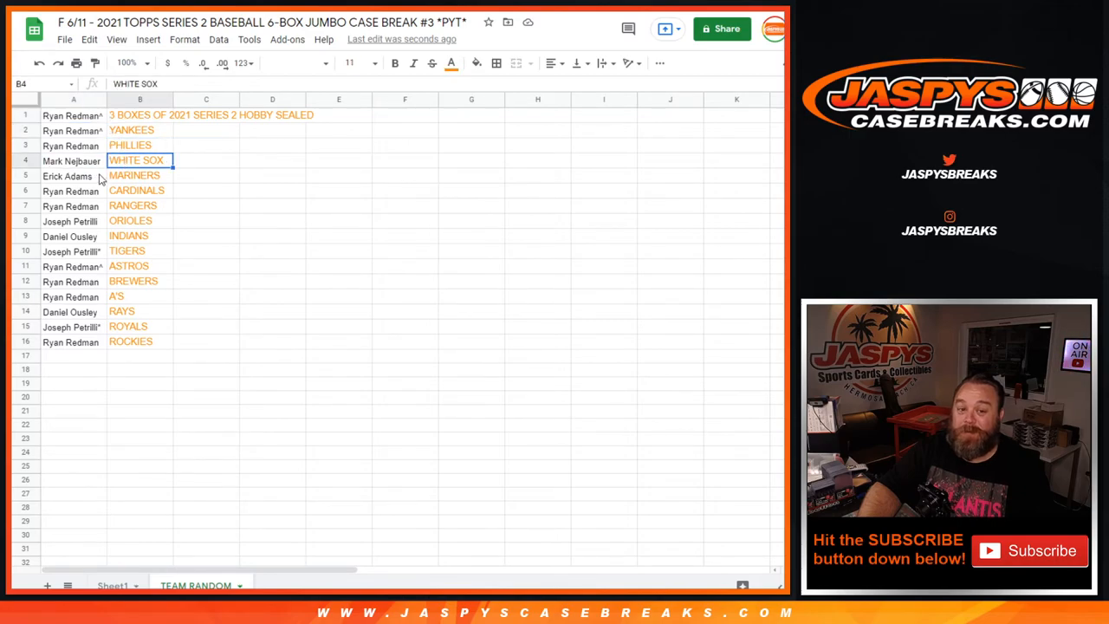
pyautogui.click(140, 175)
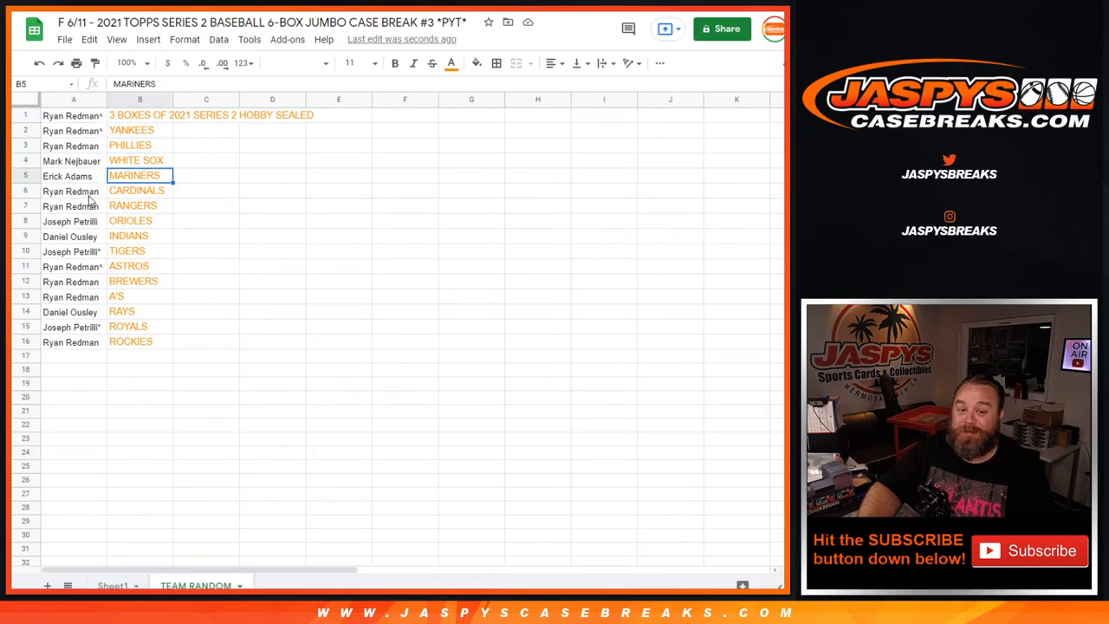
pyautogui.click(140, 191)
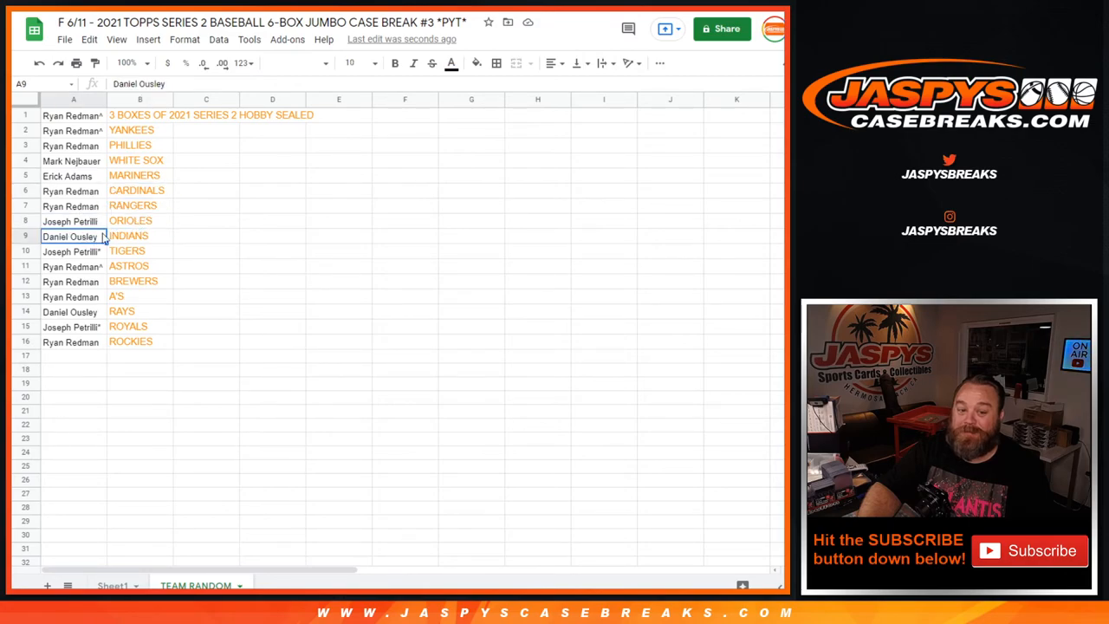
pyautogui.click(139, 251)
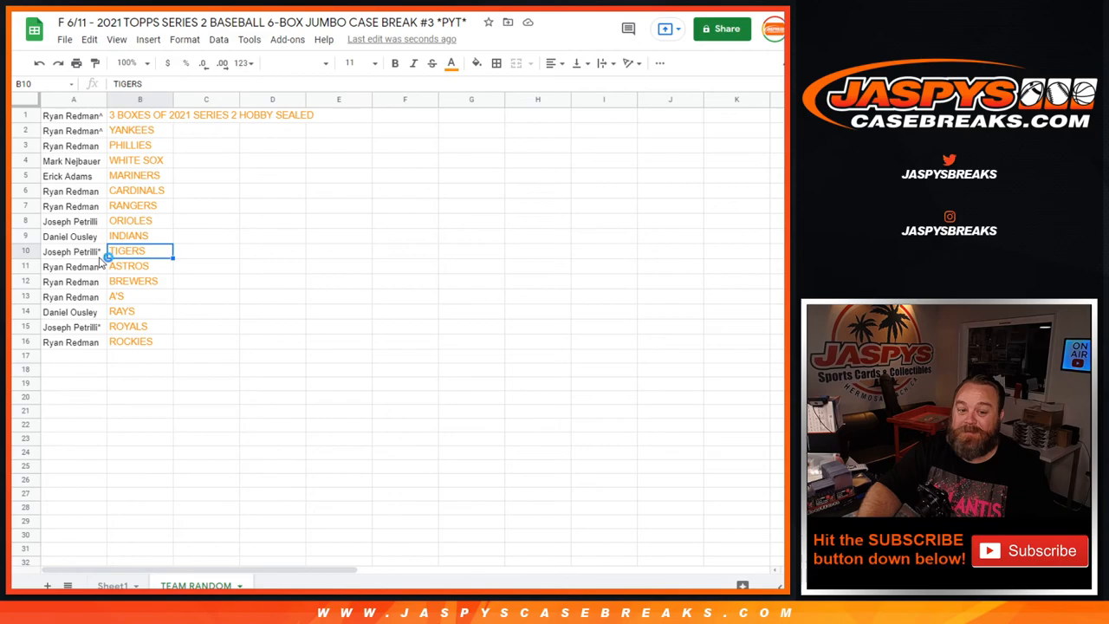
pyautogui.click(73, 266)
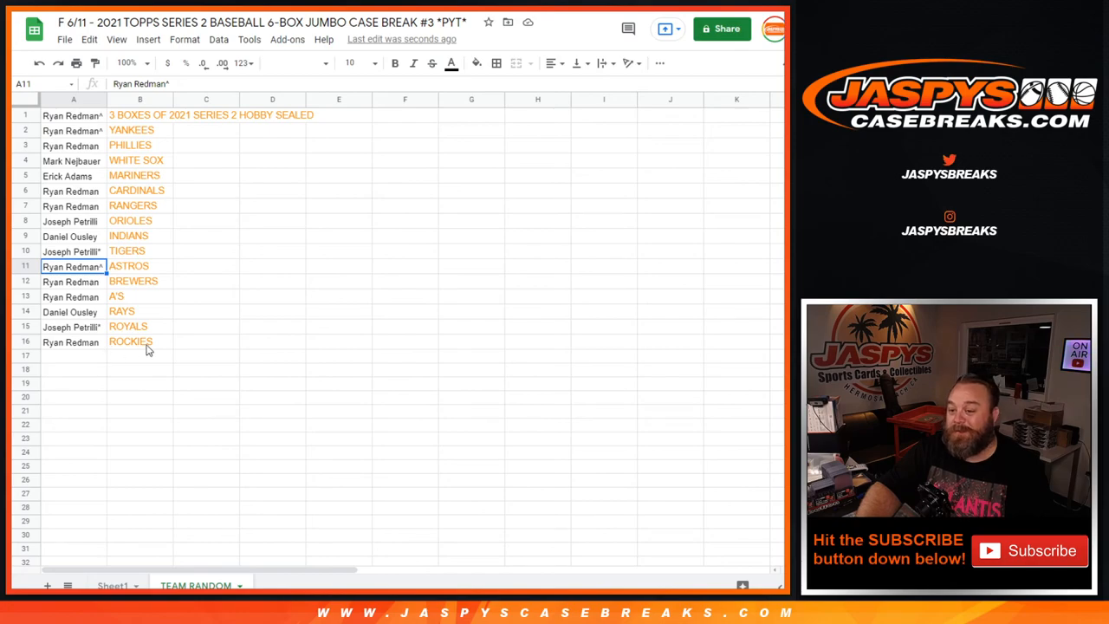
pyautogui.moveTo(98, 169)
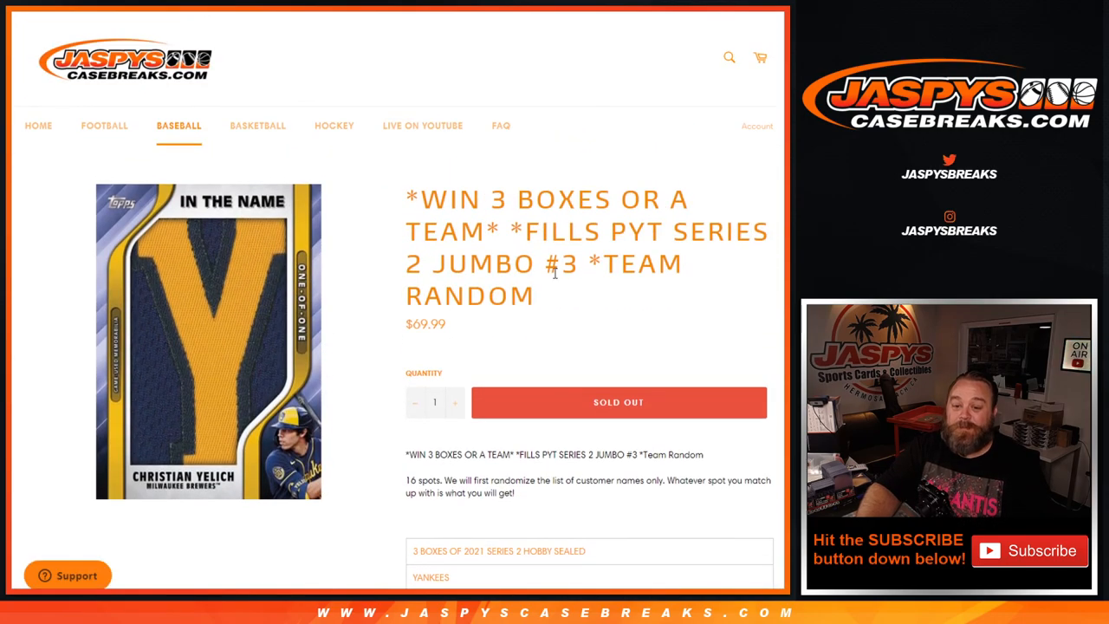
pyautogui.moveTo(598, 245)
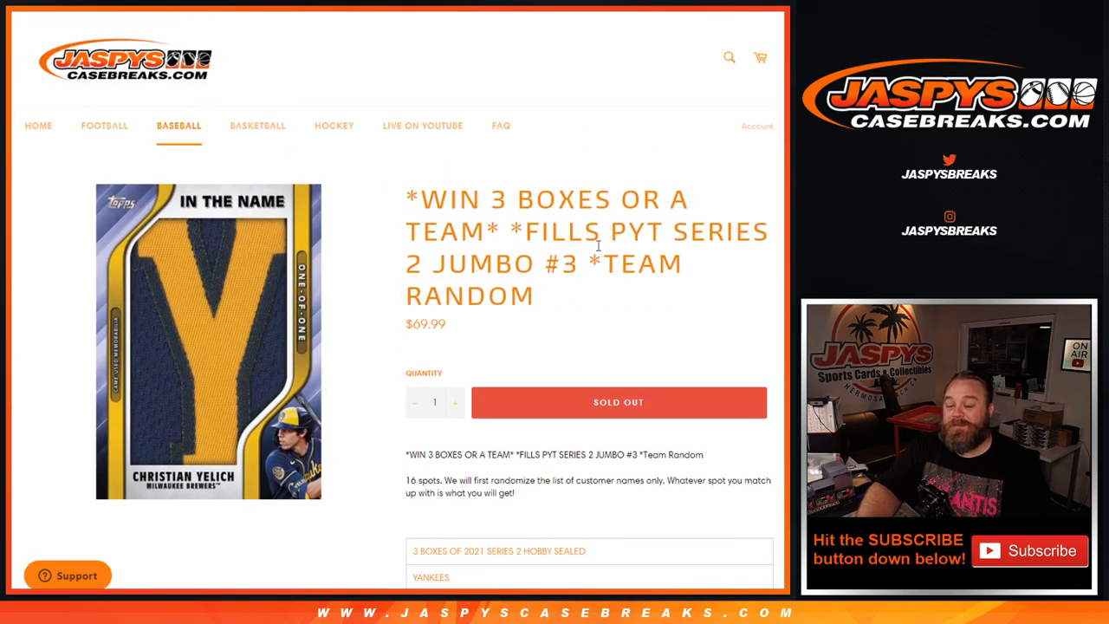